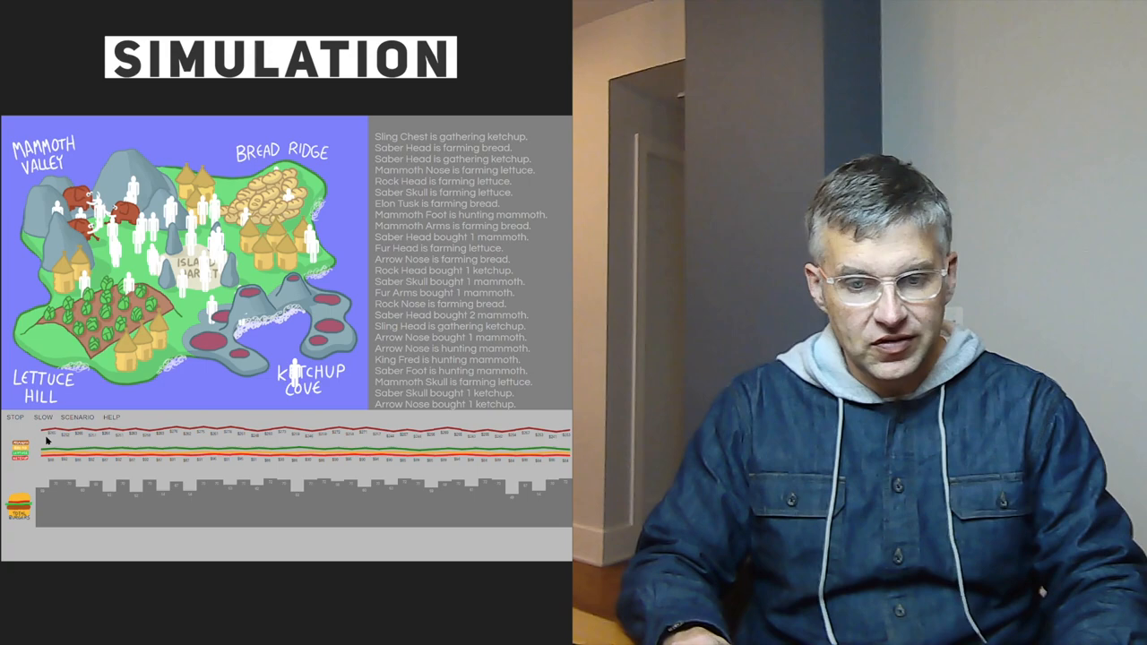
- End the $120 mammoth price-fixing scenario and let trading continue so the mammoth price climbs again
left_click(42, 417)
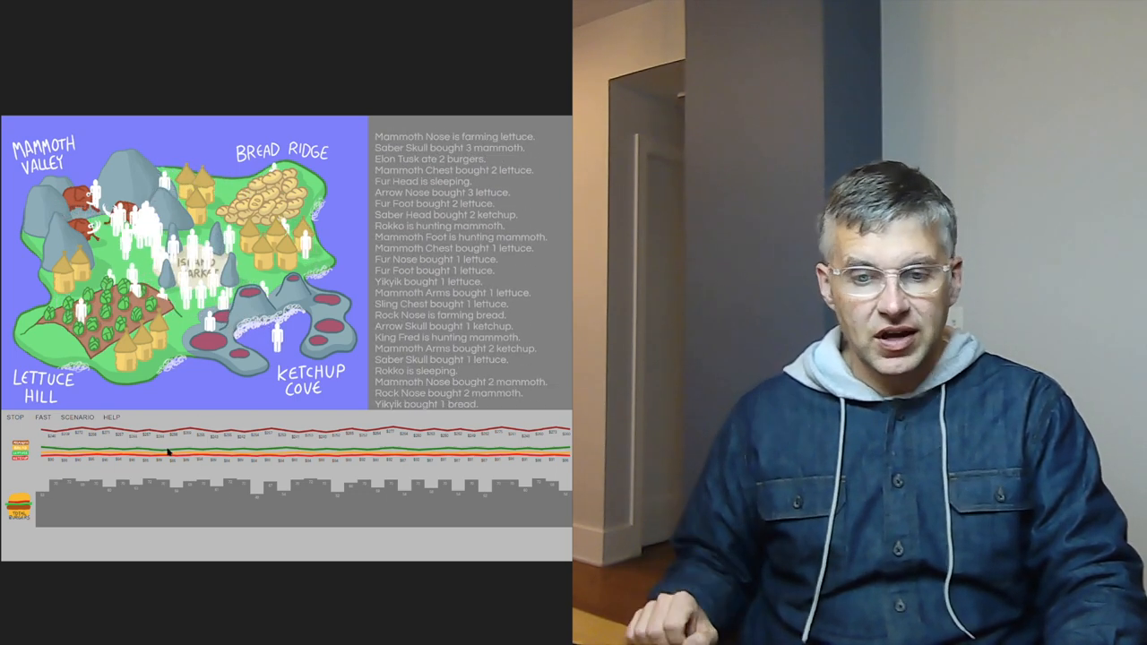
left_click(77, 417)
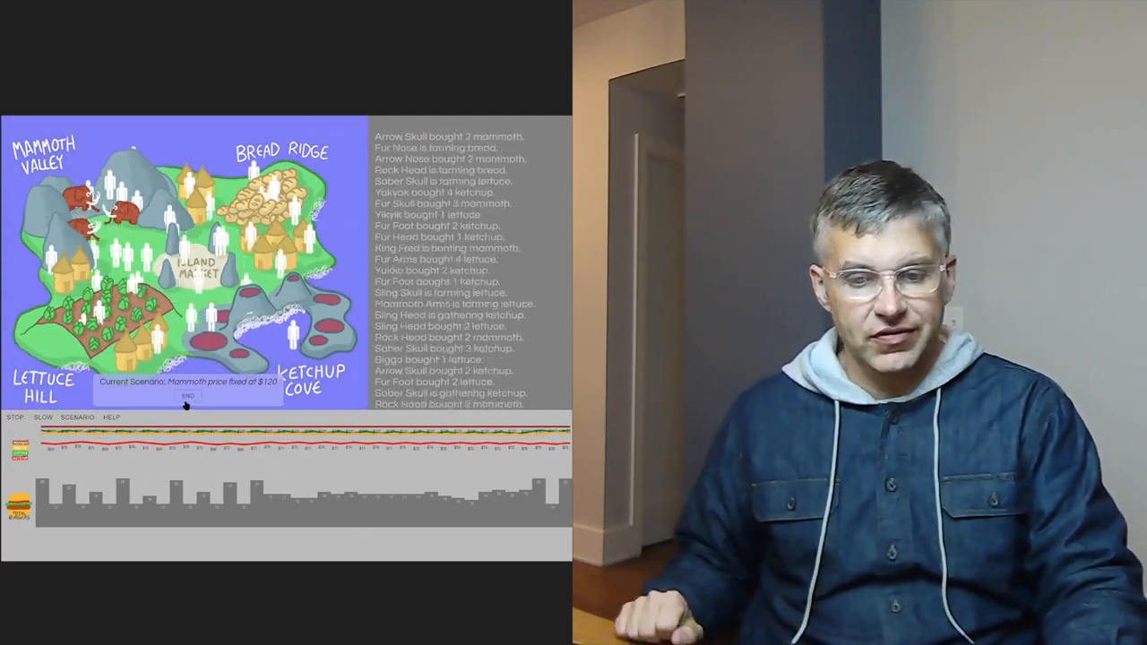
left_click(189, 396)
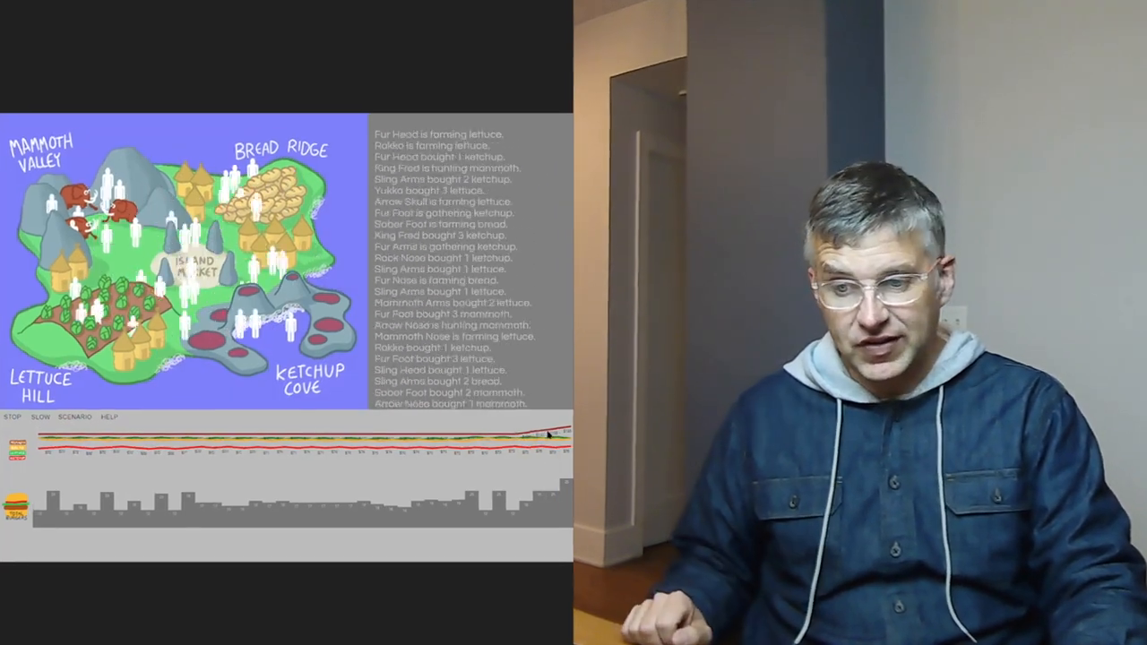
left_click(16, 416)
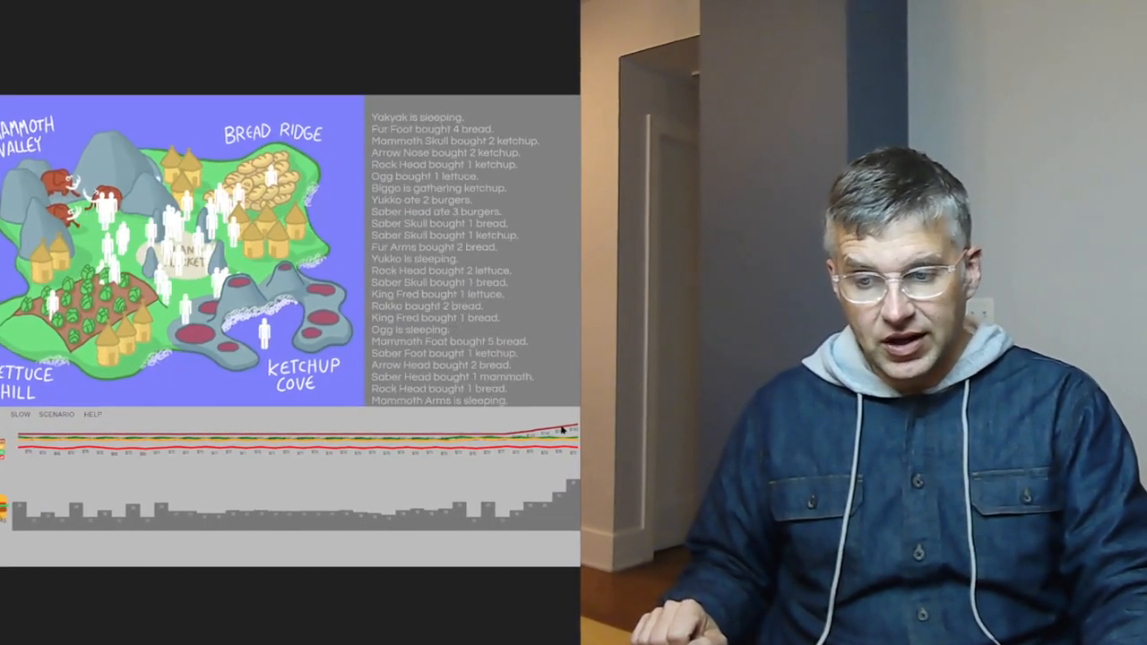